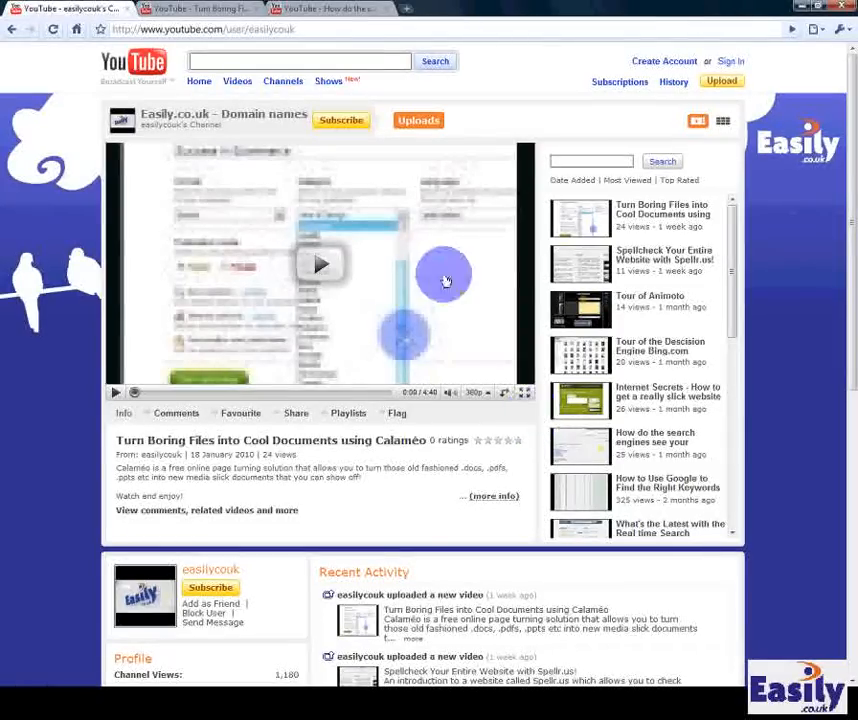
- Switch to the second tab showing the Calaméo video's watch page from the youtu.be link
click(320, 264)
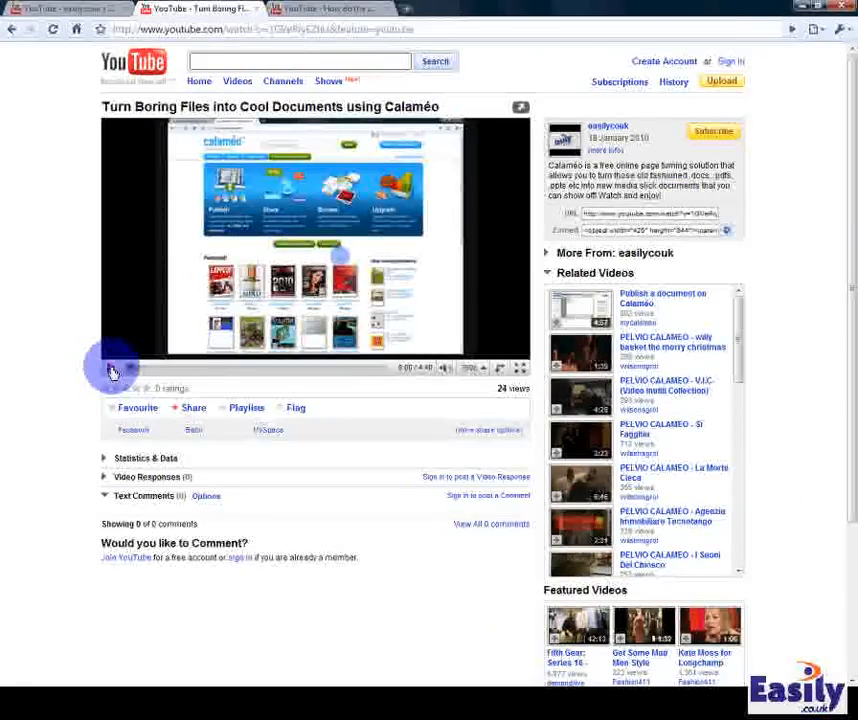
- Play the Calaméo video and move to the third tab with the search engines video
click(330, 8)
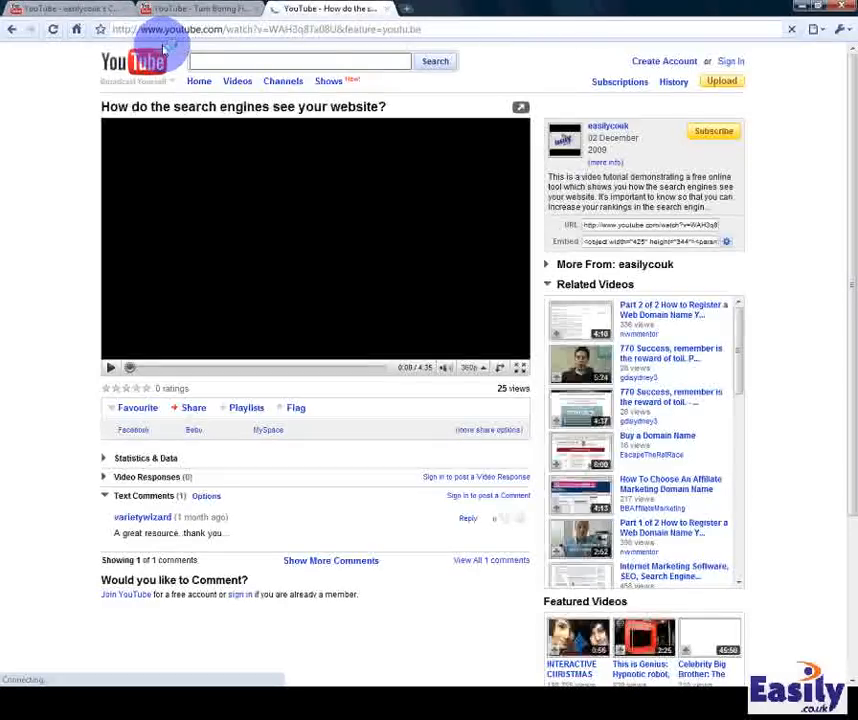
- Start the 'How do the search engines see your website?' video playing
click(110, 367)
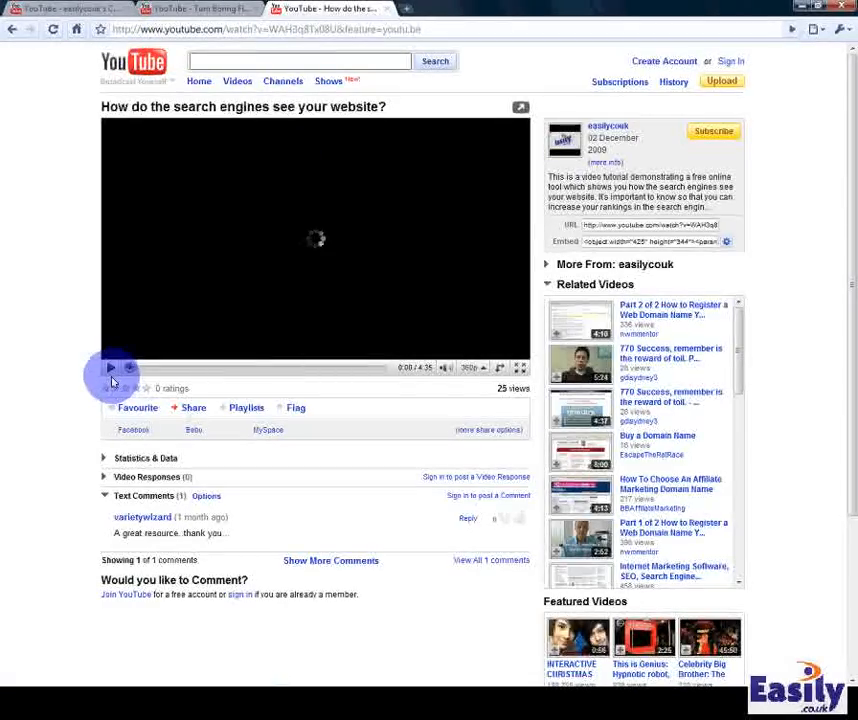
click(111, 368)
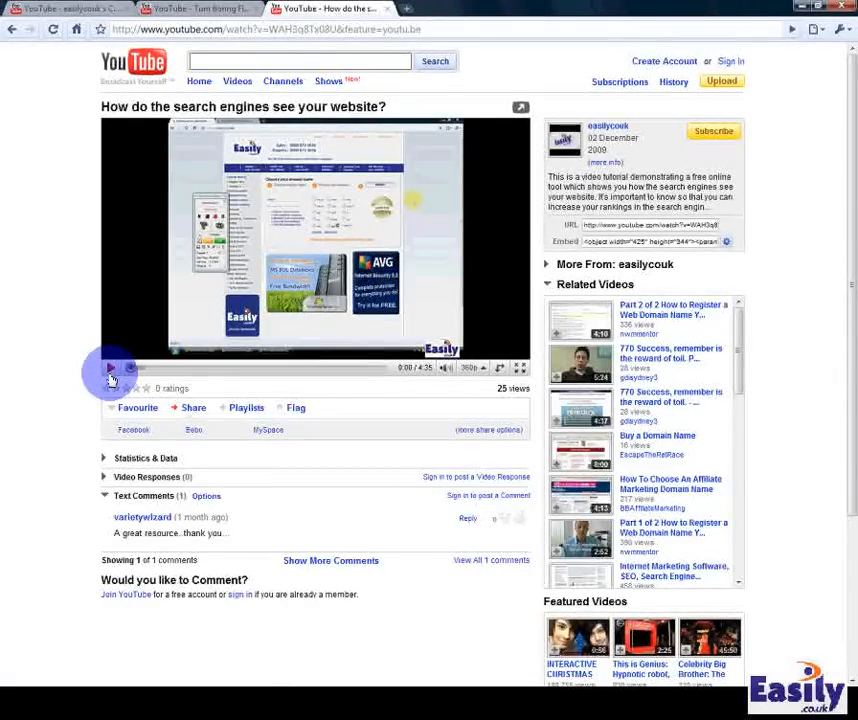